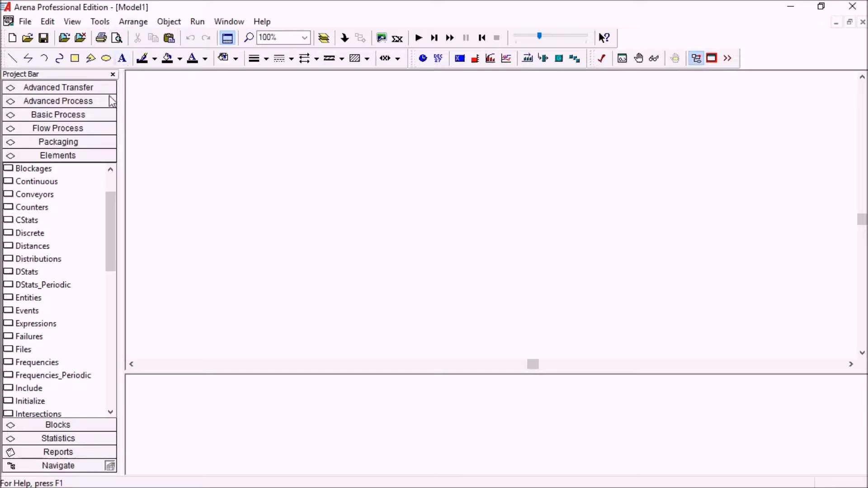
{"action": "mouse_move", "coordinate": [76, 168]}
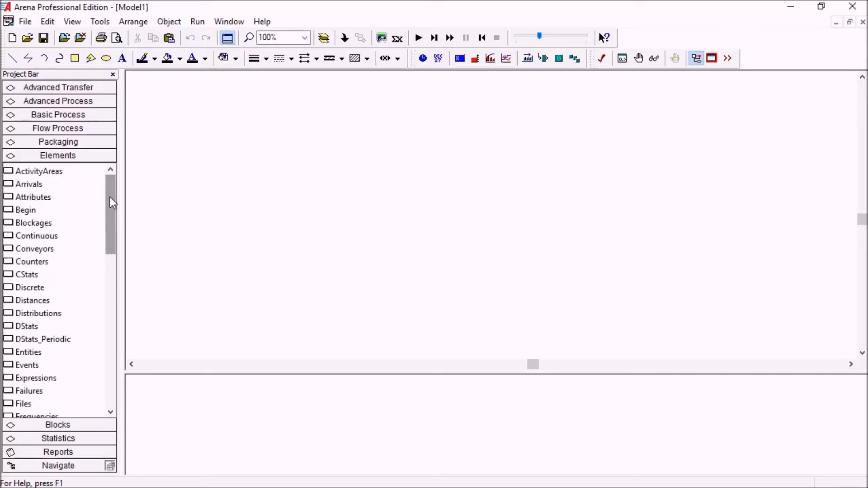
- Scroll the Elements panel down to the Variables module and place it on the canvas
{"action": "scroll", "scroll_direction": "down", "scroll_amount": 3}
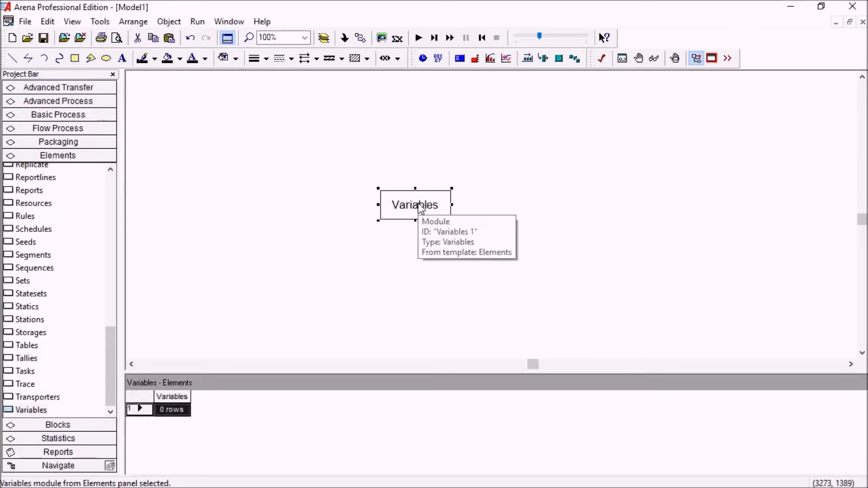
- Add a real variable v_var_01 in the Variables element and accept the dialog
{"action": "double_click", "coordinate": [415, 205]}
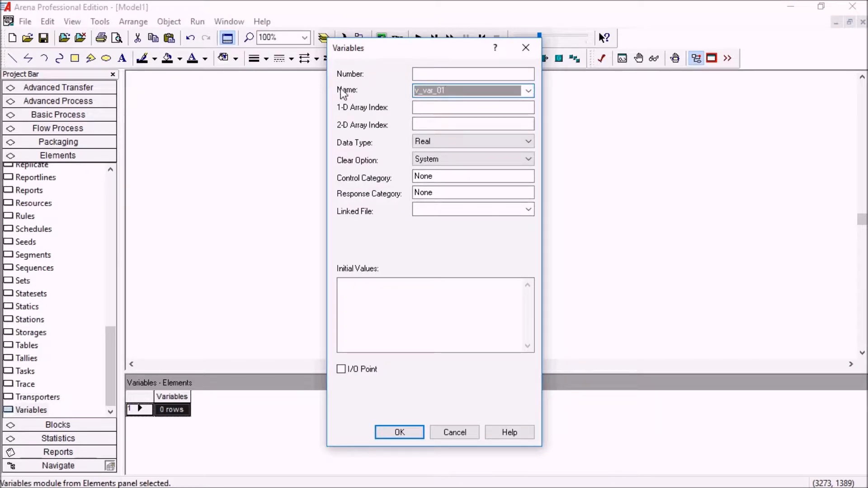
{"action": "left_click", "coordinate": [399, 433]}
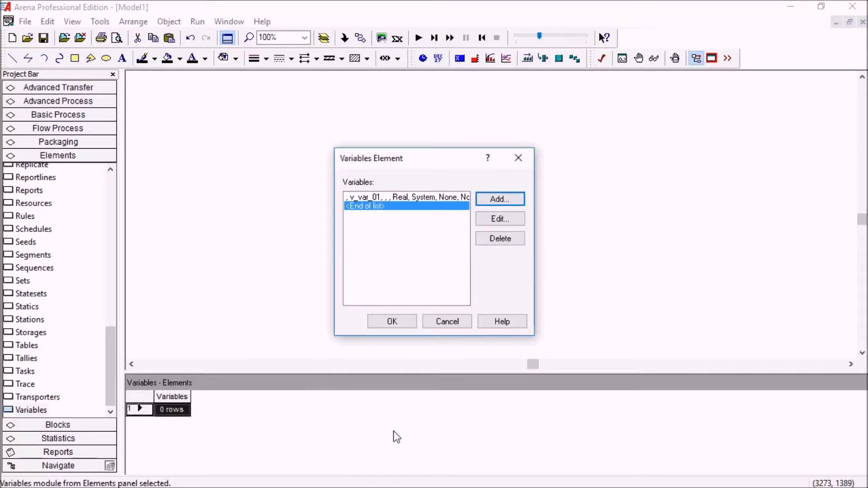
{"action": "left_click", "coordinate": [392, 321]}
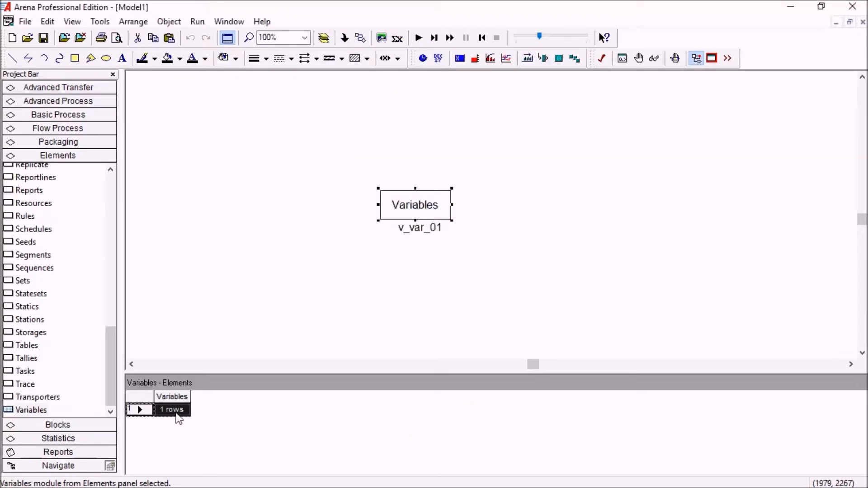
- Set v_var_01's 1-D Array Index to 100 and 2-D Array Index to 2 in the spreadsheet
{"action": "double_click", "coordinate": [171, 409]}
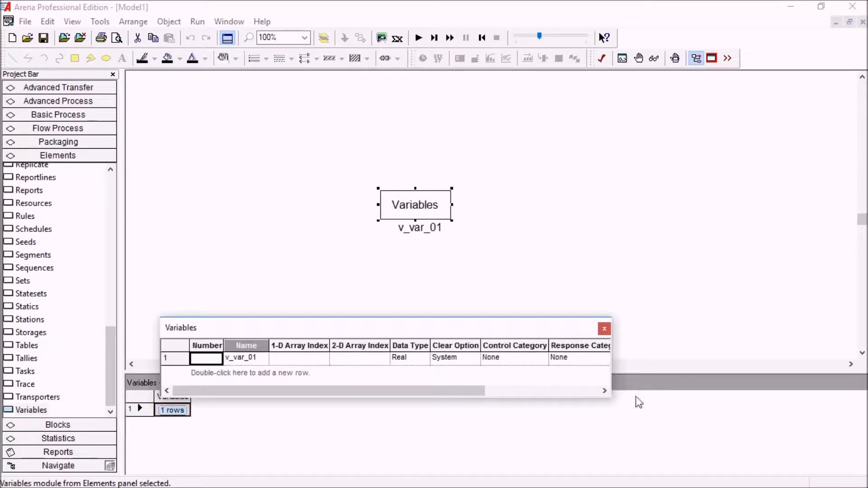
{"action": "mouse_move", "coordinate": [613, 405]}
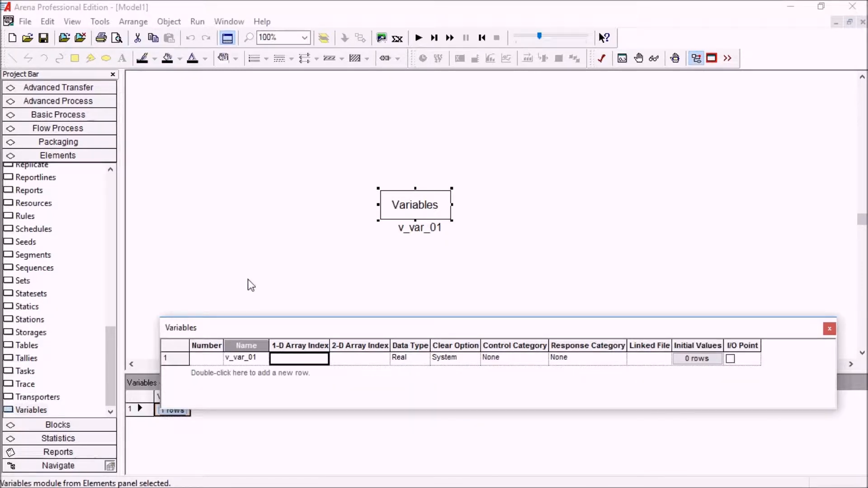
{"action": "type", "text": "100"}
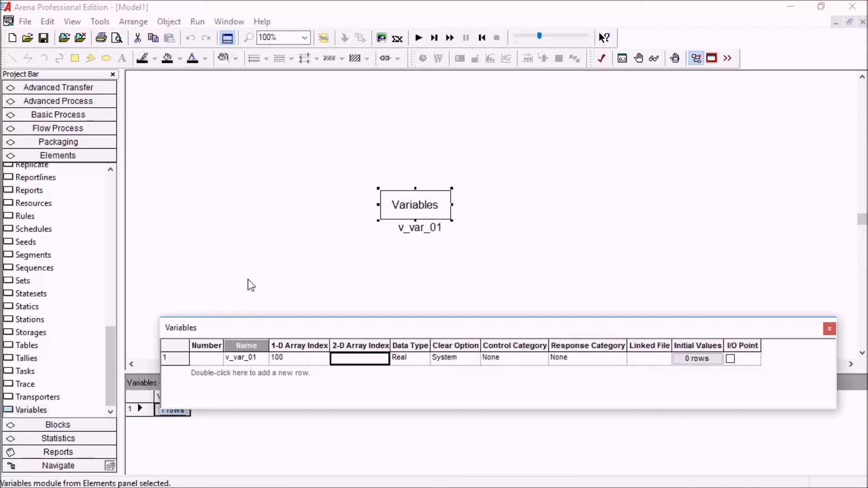
{"action": "type", "text": "2"}
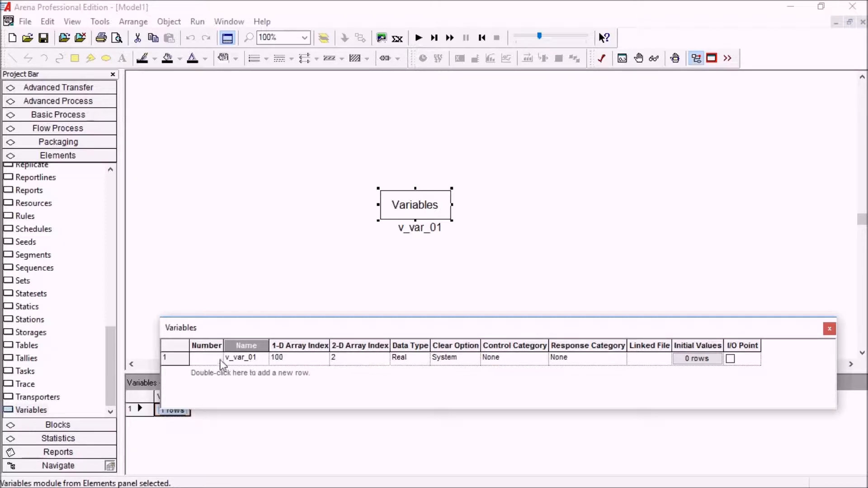
{"action": "left_click", "coordinate": [409, 357]}
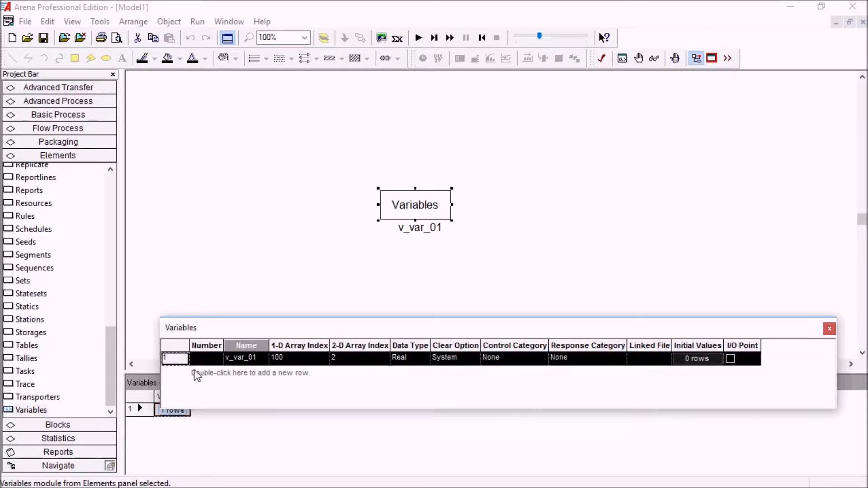
- Copy the v_var_01 row into v_var_02 through v_var_10, each keeping the 100-by-2 array
{"action": "double_click", "coordinate": [250, 372]}
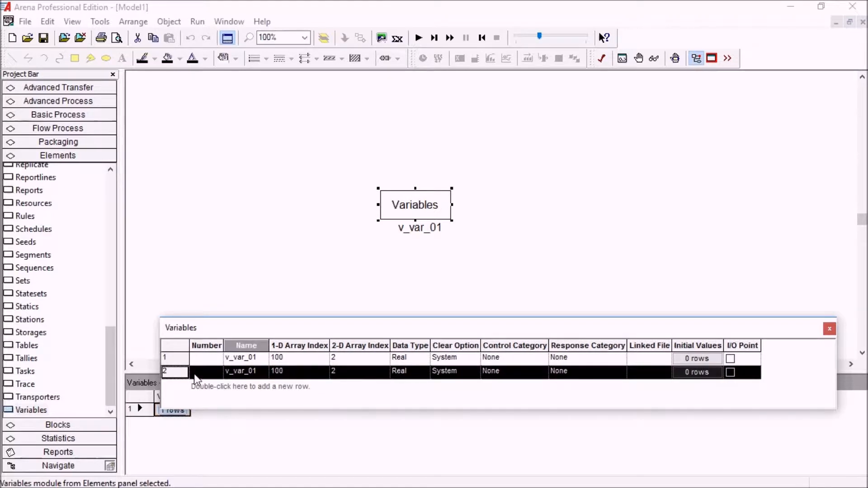
{"action": "left_click", "coordinate": [246, 371]}
{"action": "type", "text": "2"}
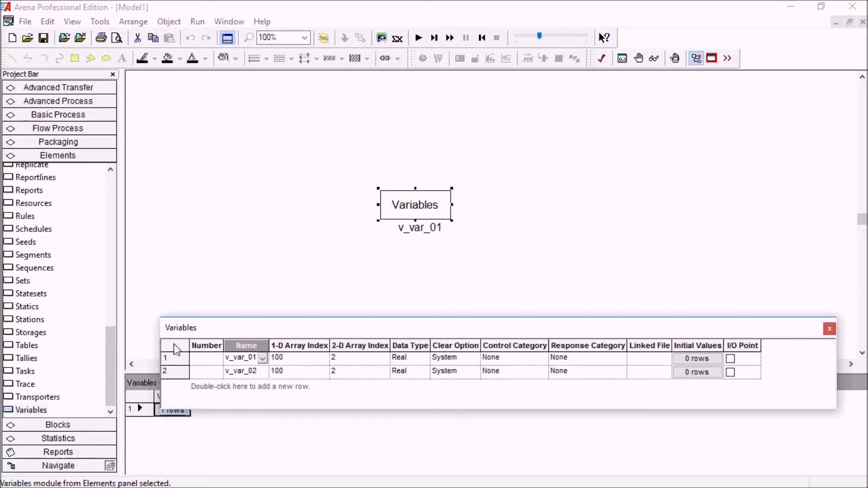
{"action": "left_click", "coordinate": [175, 344]}
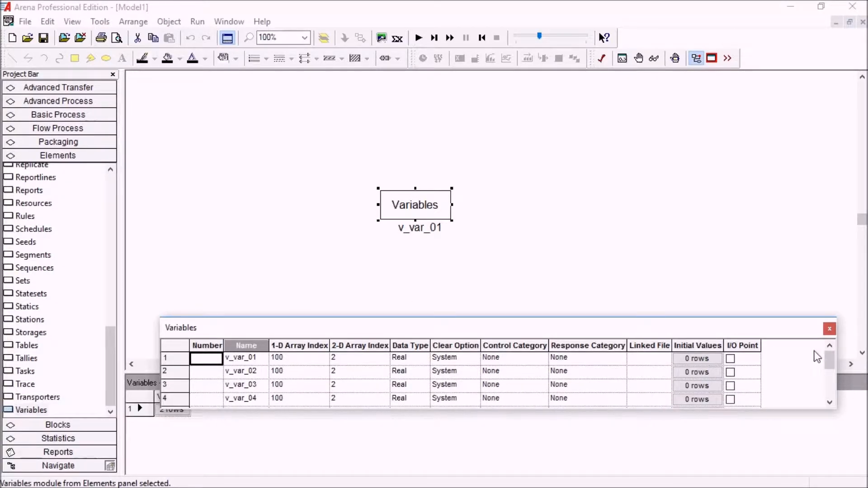
{"action": "scroll", "scroll_direction": "down", "scroll_amount": 3}
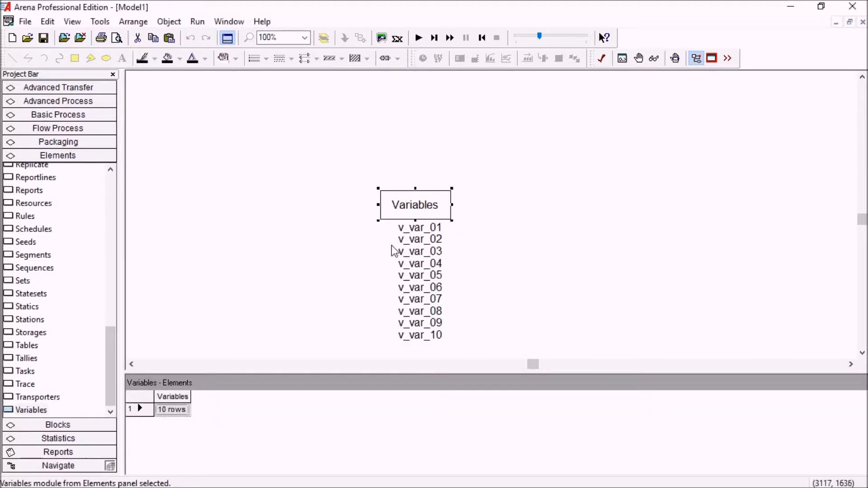
{"action": "mouse_move", "coordinate": [120, 261]}
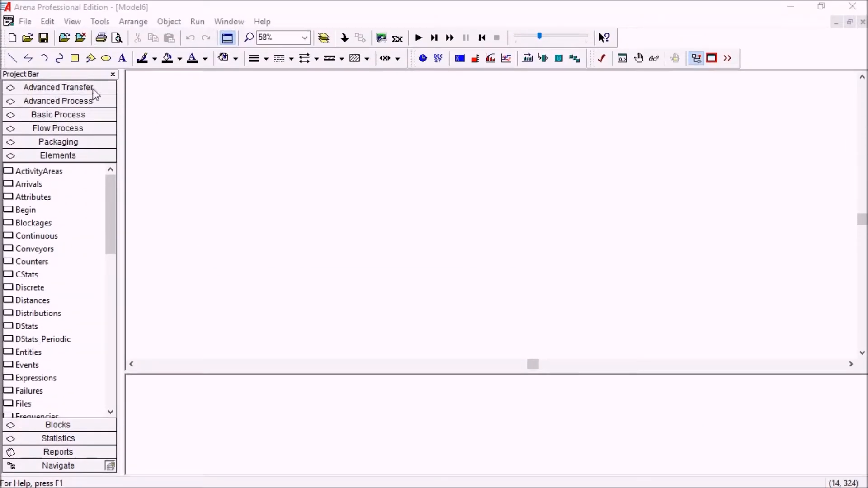
- Show the Advanced Transfer panel and scroll down to the Station Data spreadsheet module
{"action": "left_click", "coordinate": [58, 87]}
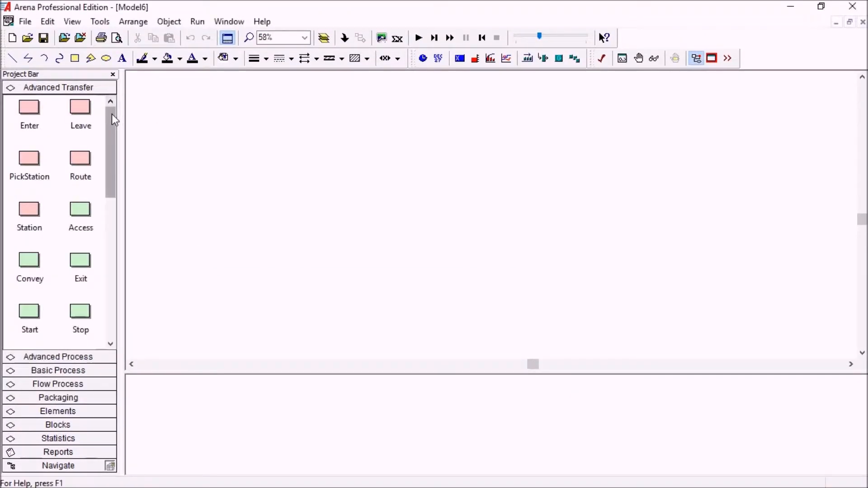
{"action": "scroll", "scroll_direction": "down", "scroll_amount": 3}
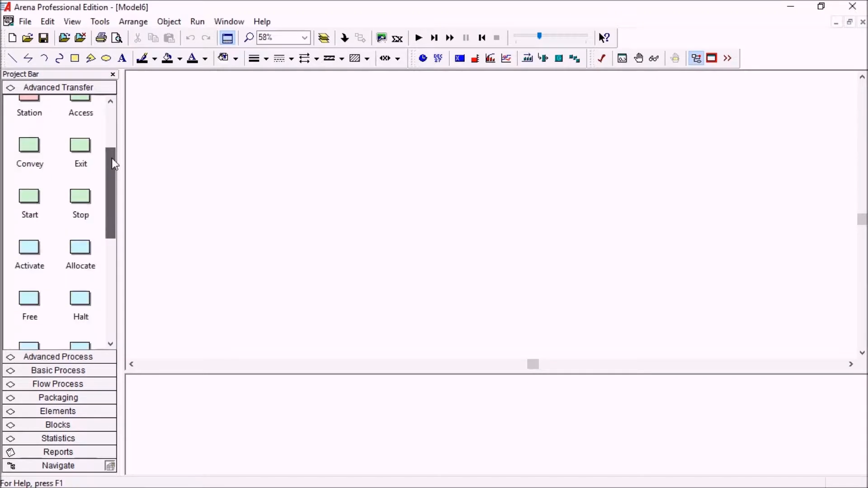
{"action": "scroll", "scroll_direction": "down", "scroll_amount": 3}
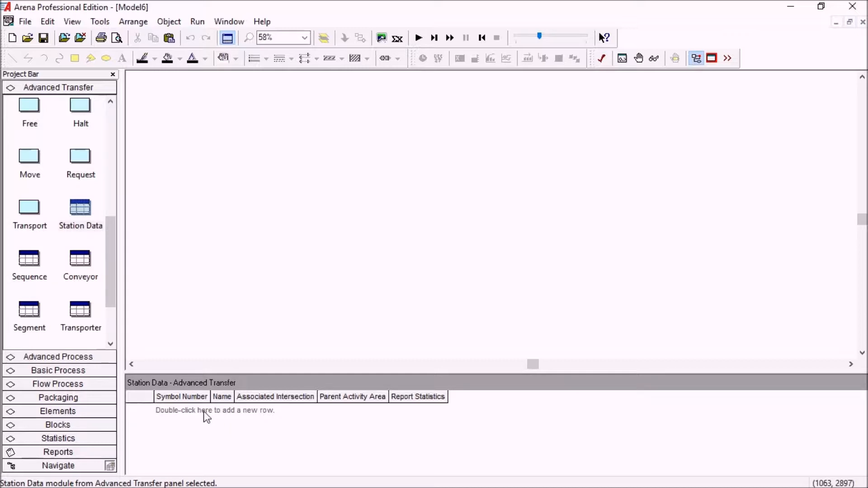
{"action": "mouse_move", "coordinate": [184, 415]}
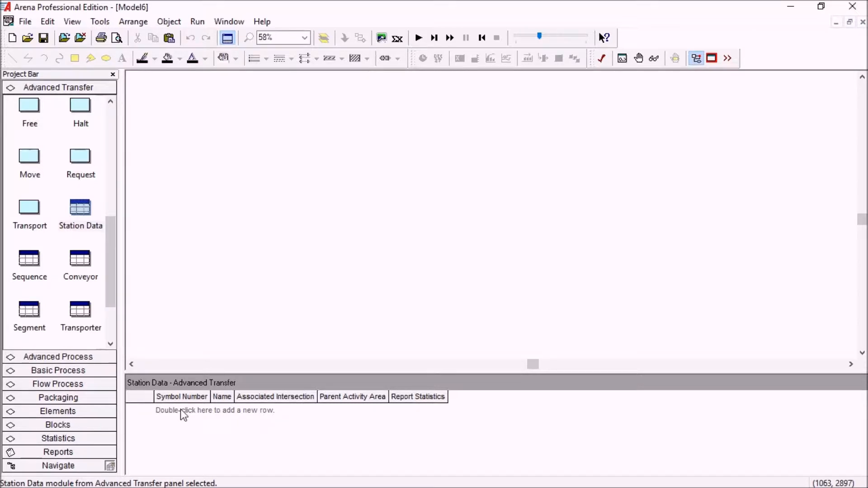
- Add a Station row and name the new station Station_start
{"action": "double_click", "coordinate": [215, 411]}
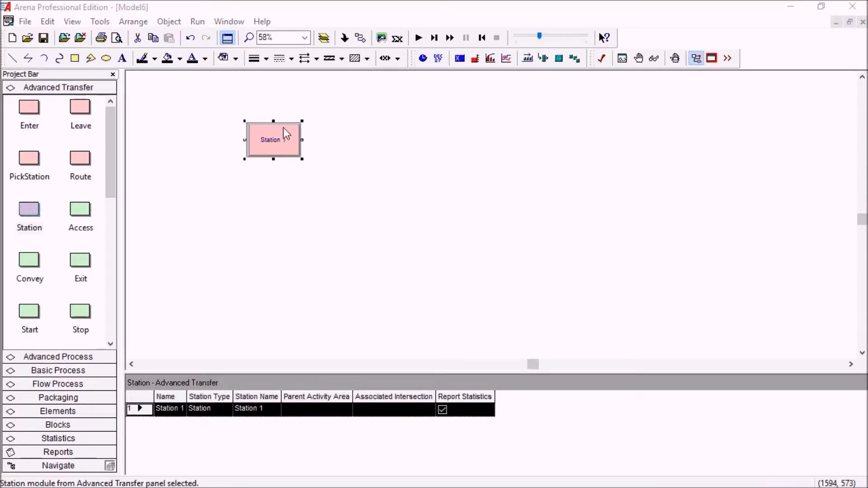
{"action": "double_click", "coordinate": [273, 139]}
{"action": "type", "text": "Station_start"}
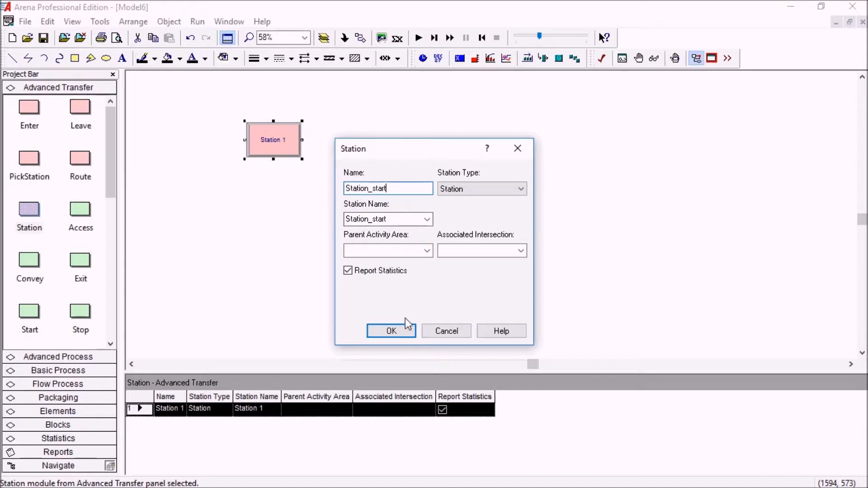
{"action": "left_click", "coordinate": [391, 331]}
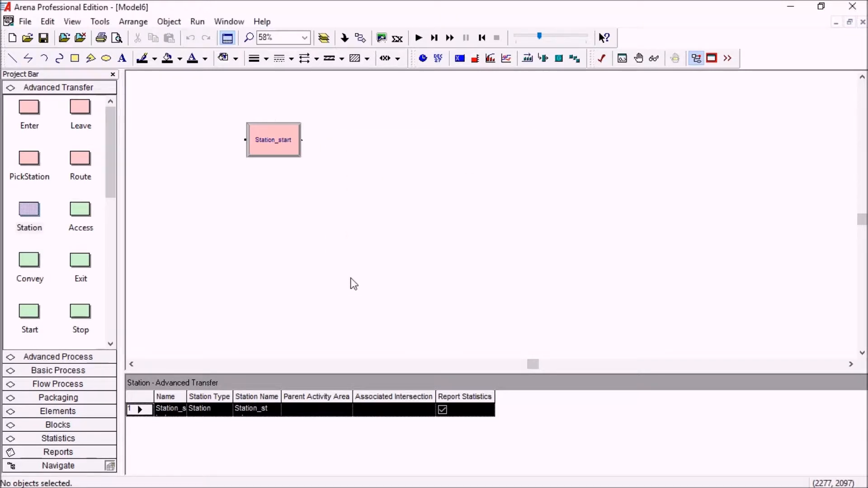
{"action": "left_click", "coordinate": [273, 139]}
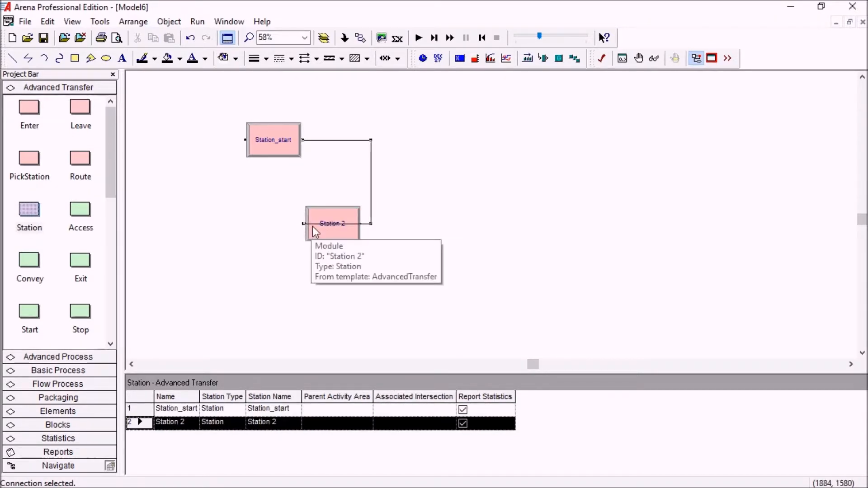
- Name the second connected station Station_end
{"action": "double_click", "coordinate": [332, 223]}
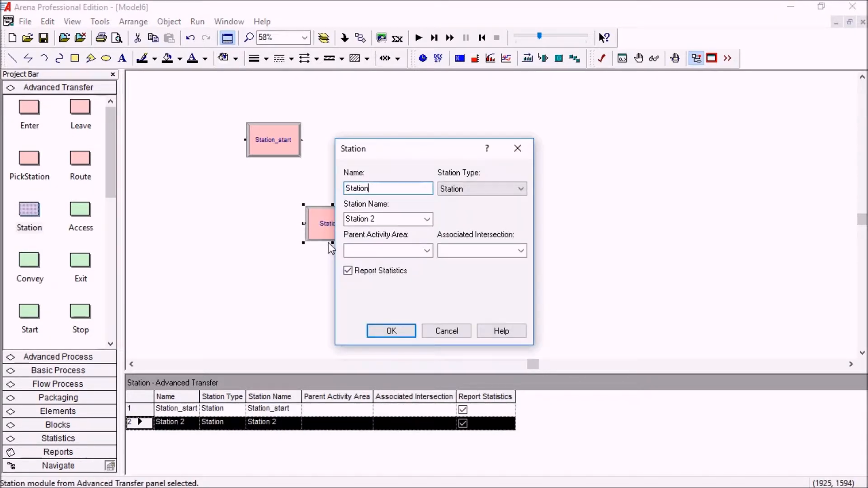
{"action": "type", "text": "Station_end"}
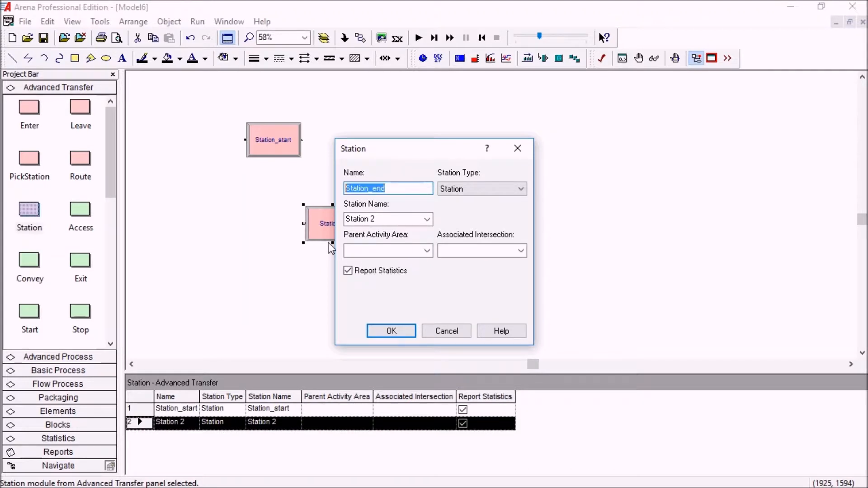
{"action": "left_click", "coordinate": [391, 331]}
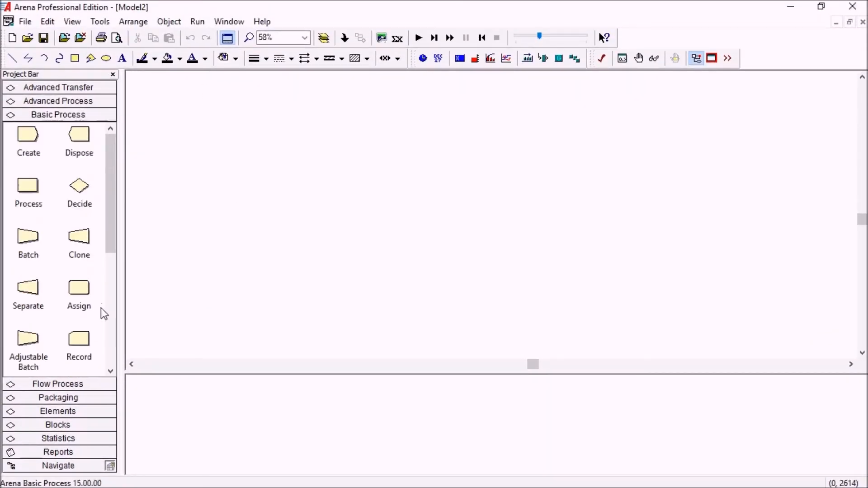
- Place a Create 1 module, check Entity 1's Initial Picture, and show the Picture sheet with Picture.Report
{"action": "left_click", "coordinate": [79, 354]}
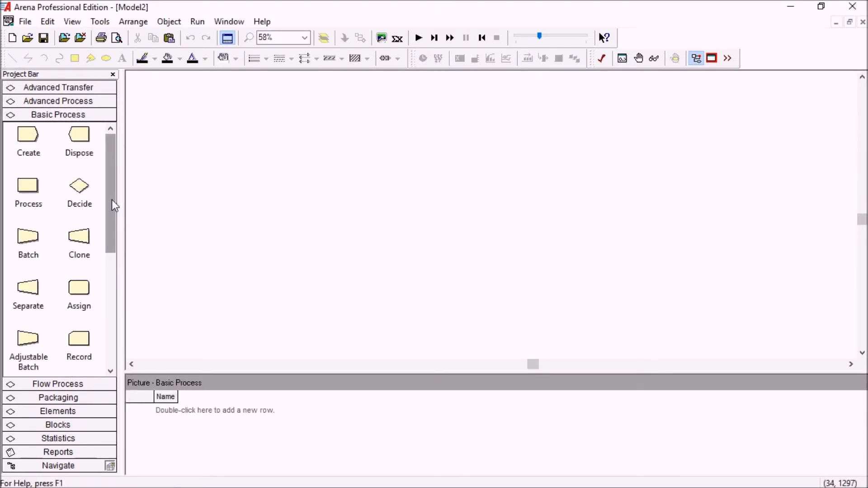
{"action": "left_click_drag", "start_coordinate": [28, 135], "coordinate": [249, 157]}
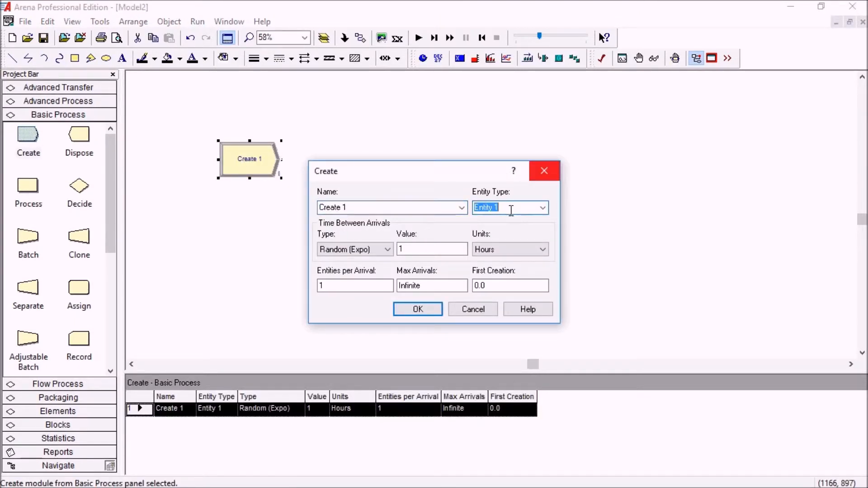
{"action": "left_click", "coordinate": [418, 310]}
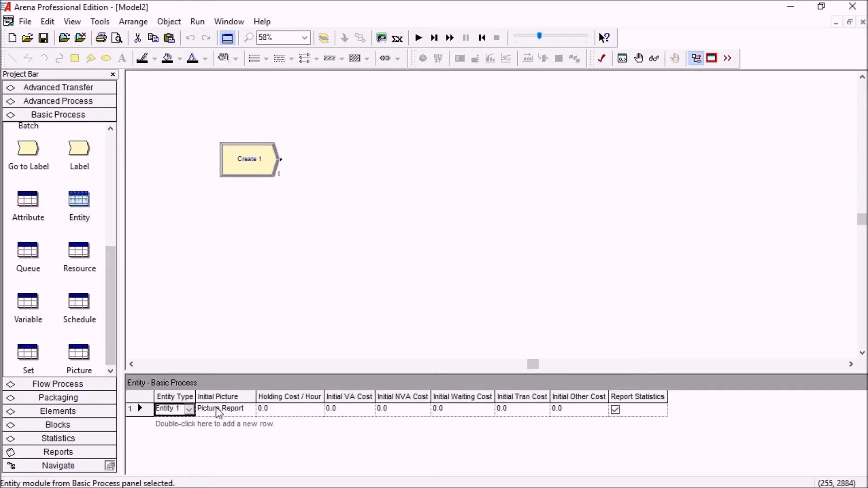
{"action": "left_click", "coordinate": [221, 409]}
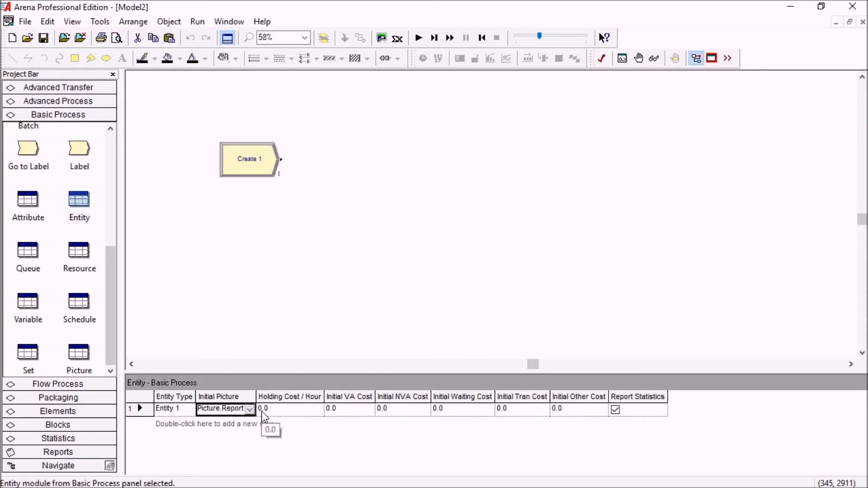
{"action": "left_click", "coordinate": [79, 354]}
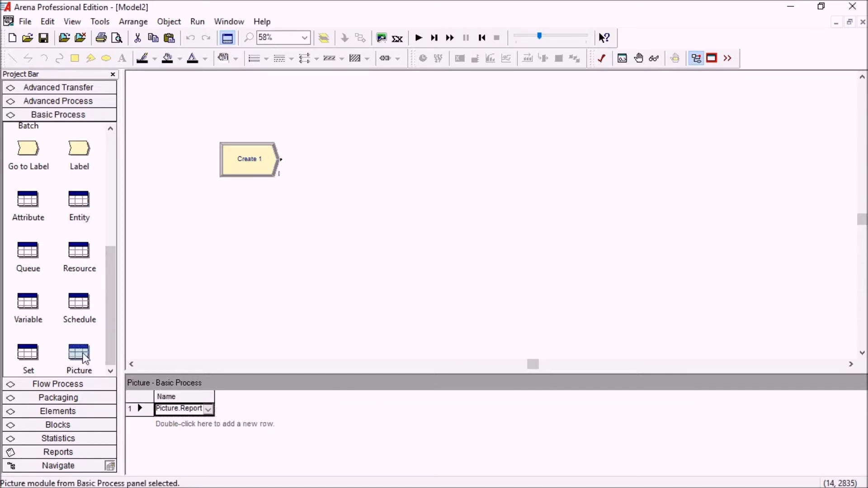
{"action": "mouse_move", "coordinate": [180, 424]}
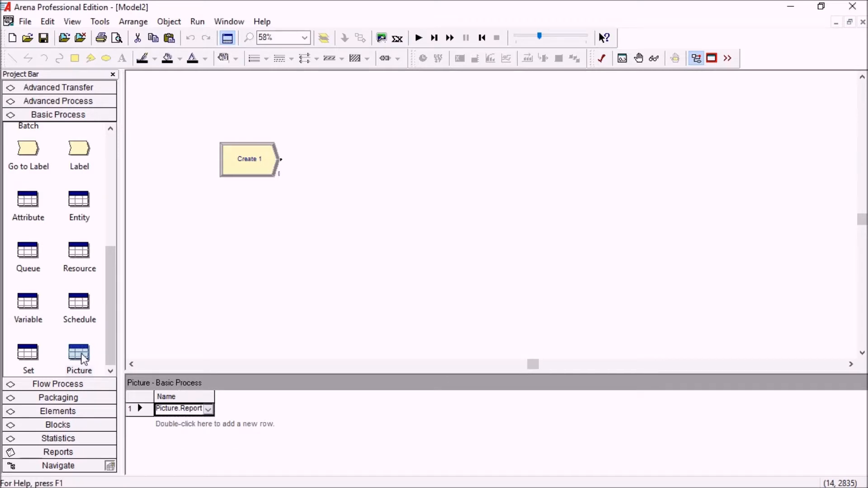
{"action": "mouse_move", "coordinate": [154, 398]}
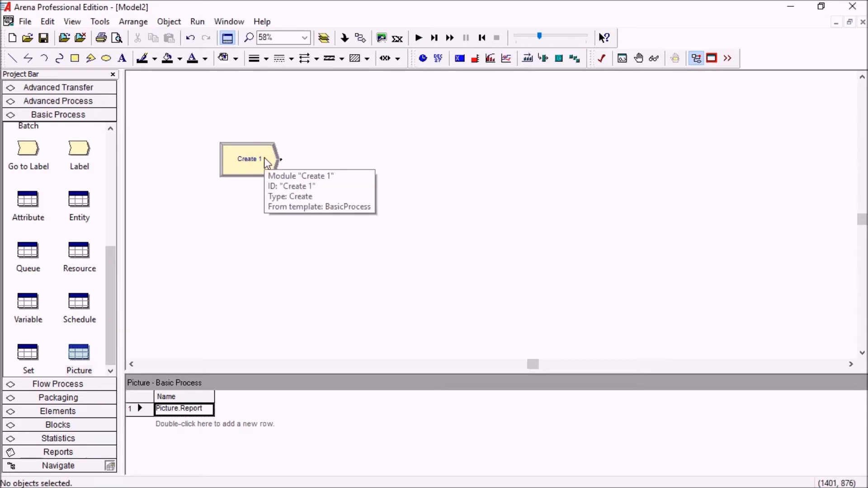
- Review the Edit > Entity Pictures library containing Vehicle.Truck and accept it
{"action": "left_click", "coordinate": [47, 21]}
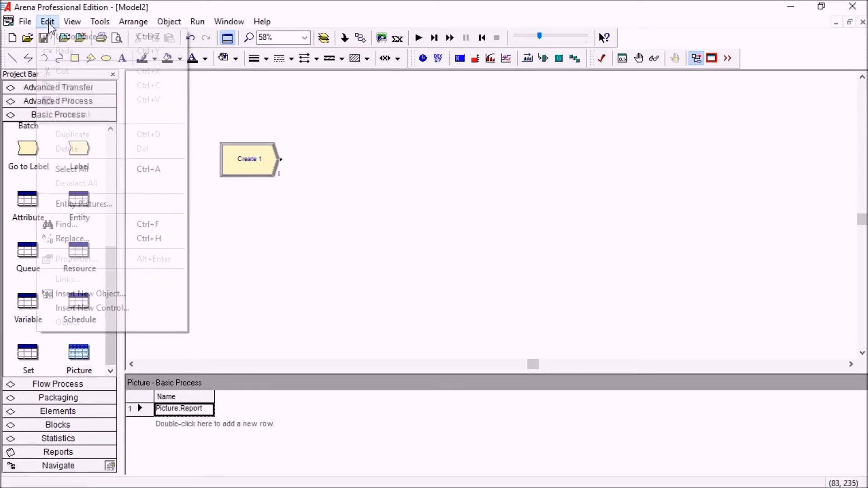
{"action": "left_click", "coordinate": [83, 203]}
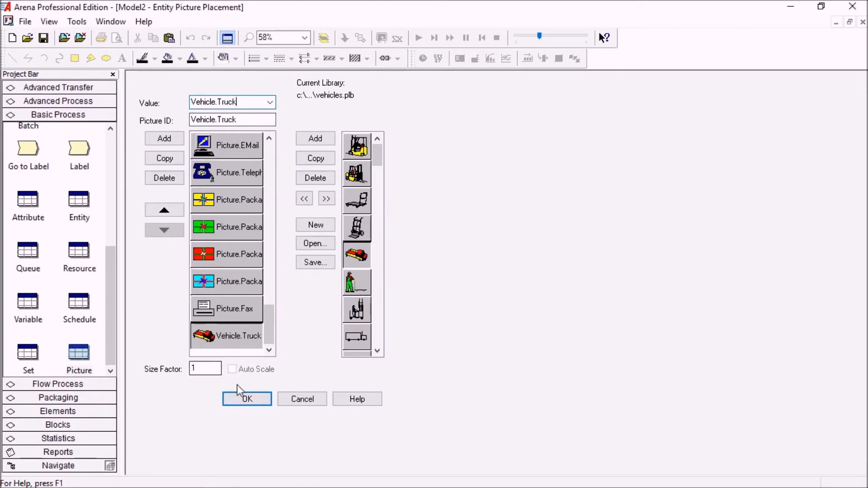
{"action": "left_click", "coordinate": [247, 399]}
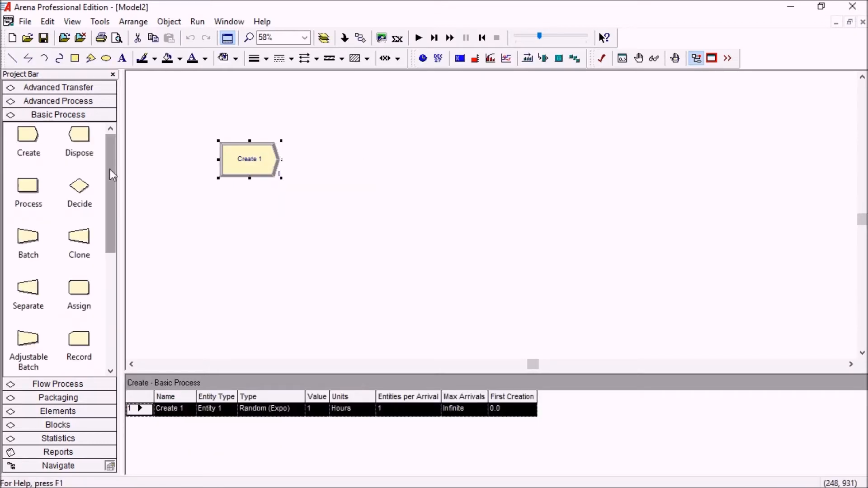
- Configure Create, an Assign setting Entity Picture = Vehicle.Truck, and a Dispose truck module
{"action": "double_click", "coordinate": [248, 159]}
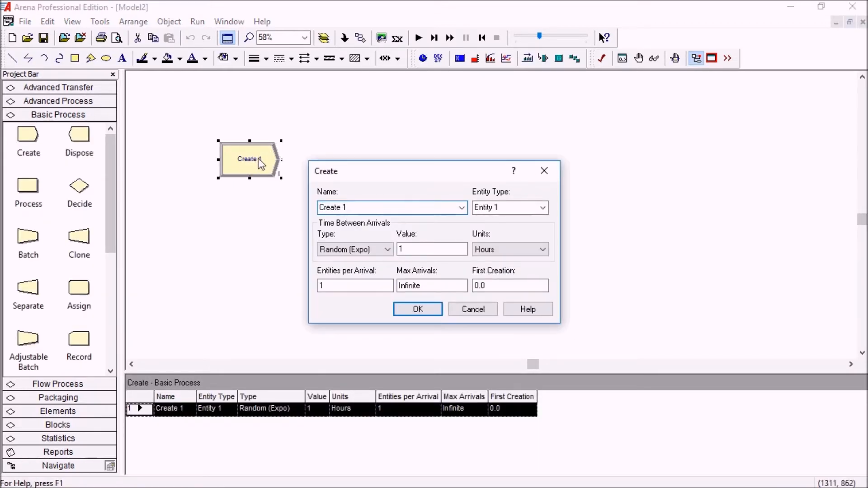
{"action": "left_click", "coordinate": [418, 310]}
{"action": "type", "text": "Assign truck picture"}
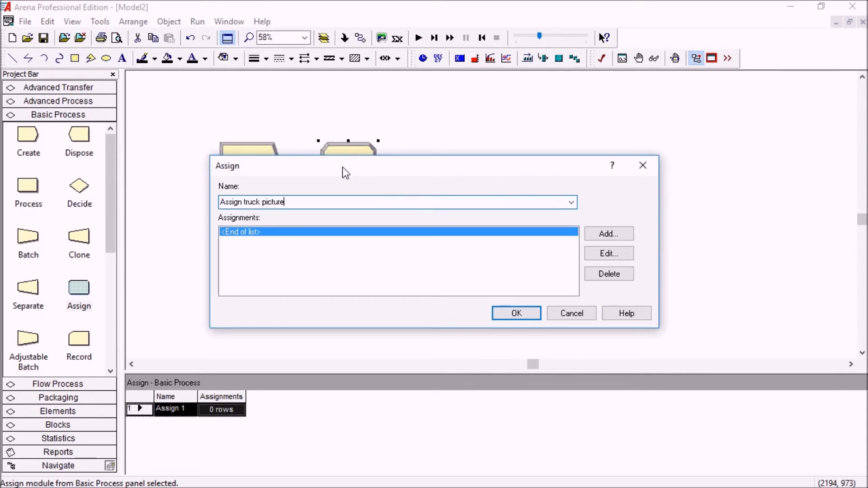
{"action": "left_click", "coordinate": [369, 232]}
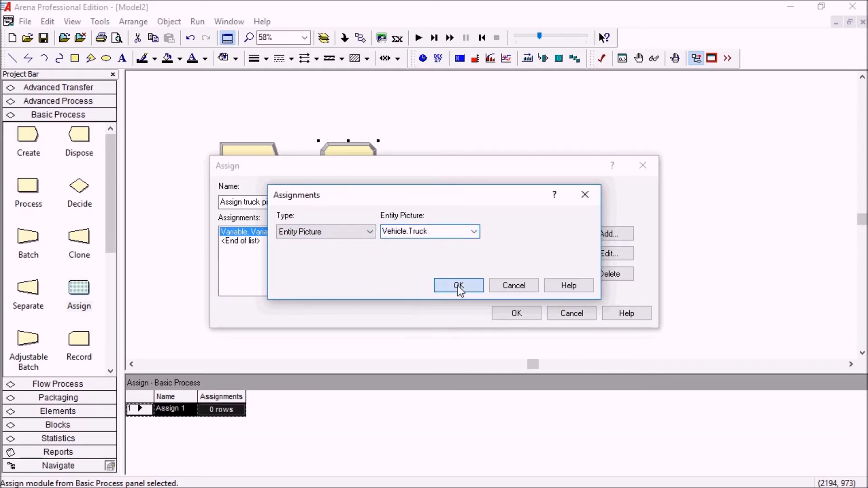
{"action": "left_click", "coordinate": [458, 286]}
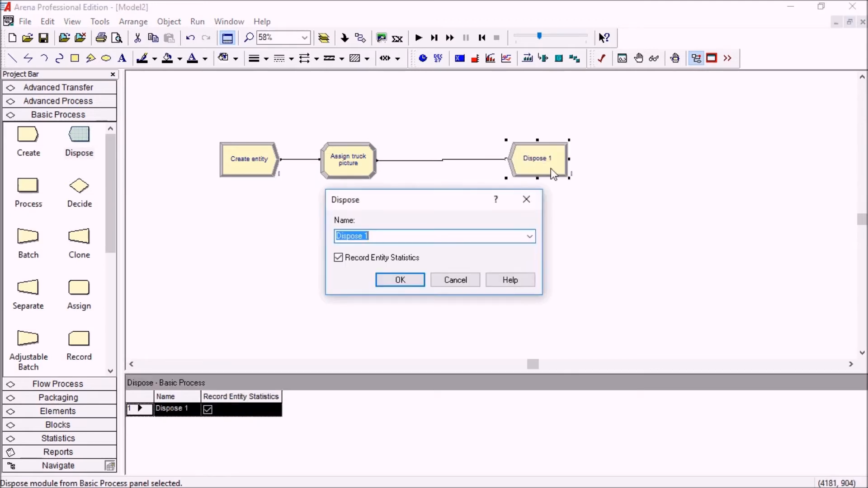
{"action": "left_click", "coordinate": [399, 279]}
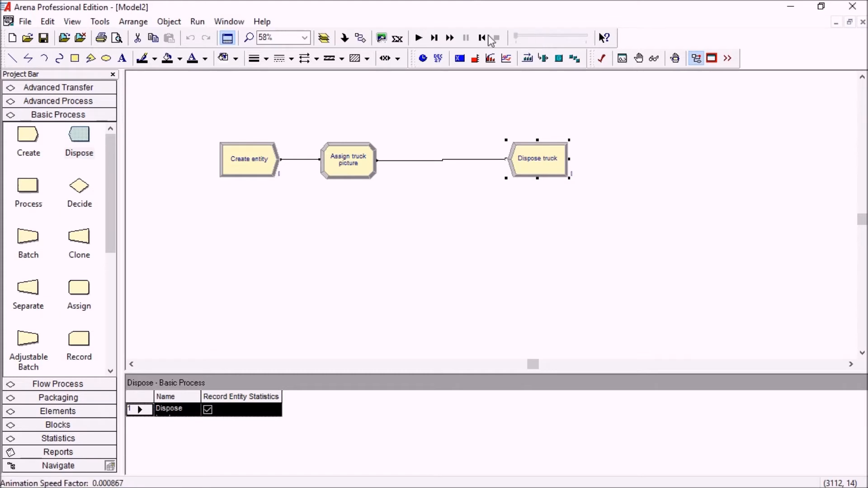
- Step the simulation a few times to watch truck entities flow through the model
{"action": "left_click", "coordinate": [434, 38]}
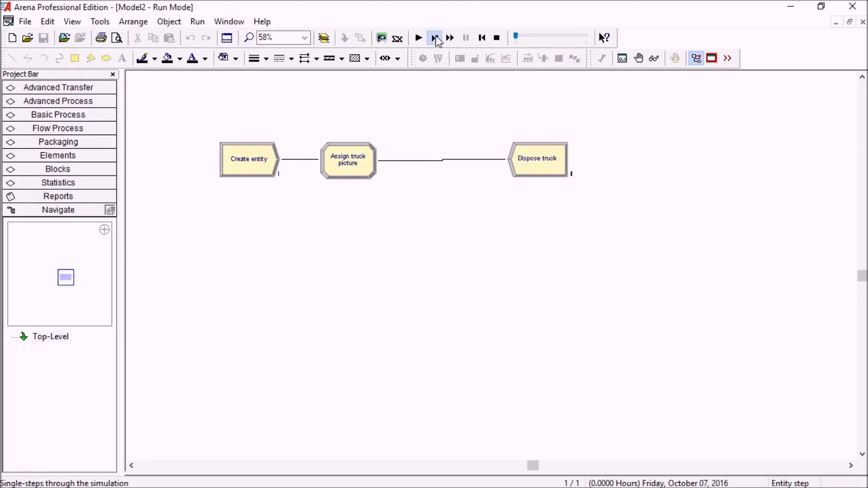
{"action": "left_click", "coordinate": [434, 38]}
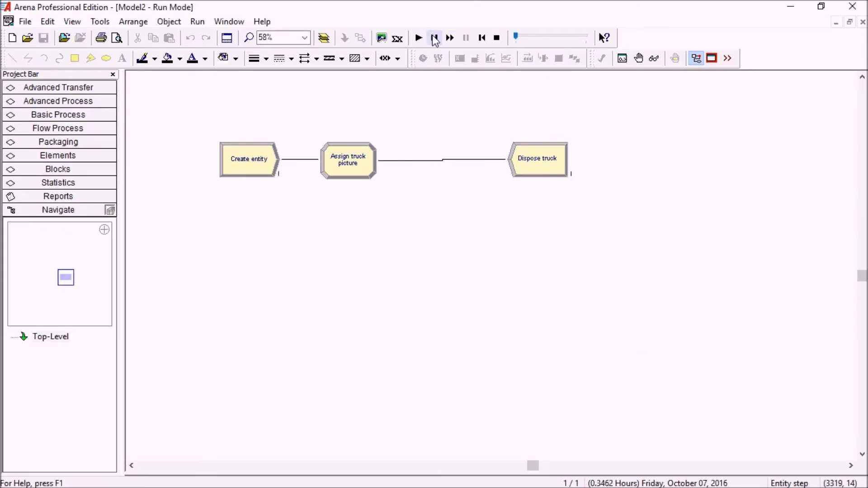
{"action": "left_click", "coordinate": [495, 38]}
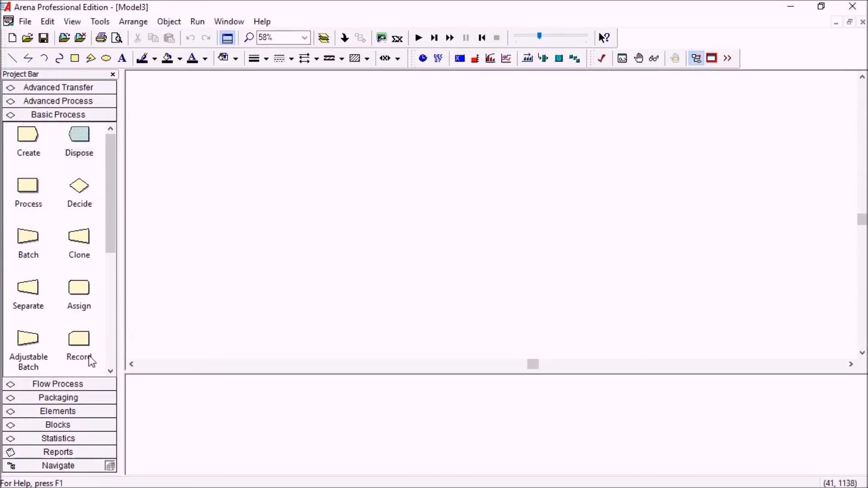
{"action": "mouse_move", "coordinate": [104, 423]}
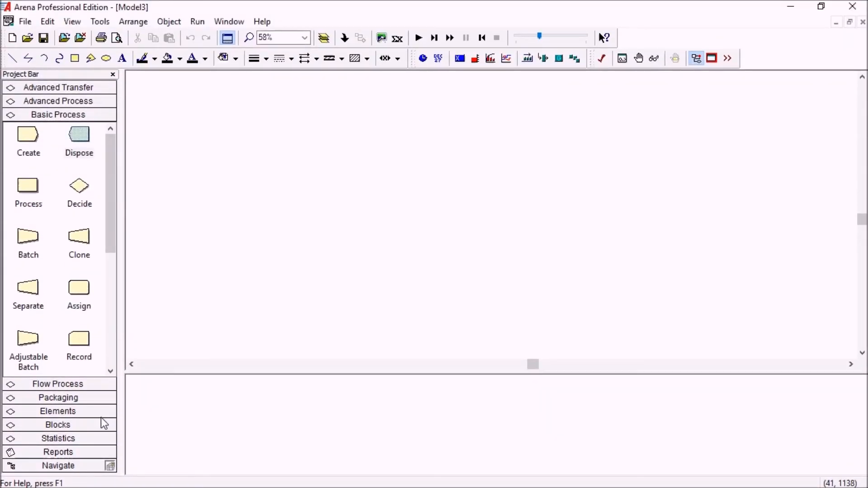
{"action": "mouse_move", "coordinate": [84, 443]}
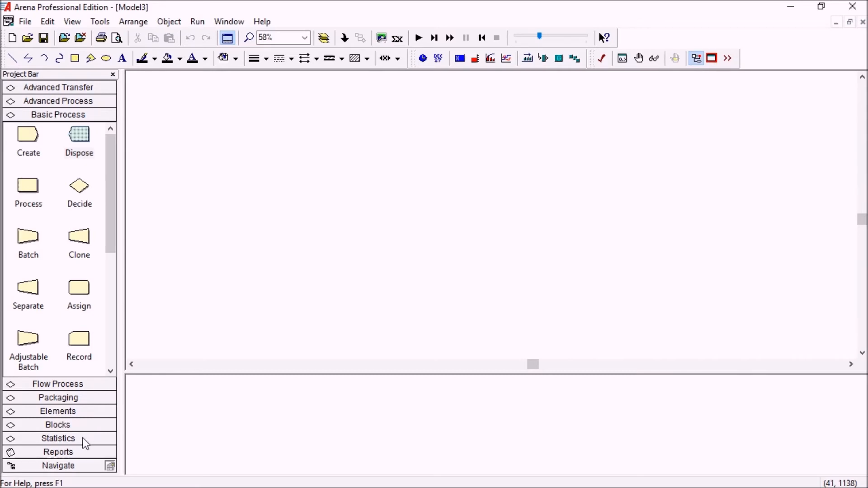
- View the older Statistic spreadsheet under the Advanced Process panel
{"action": "left_click", "coordinate": [58, 439]}
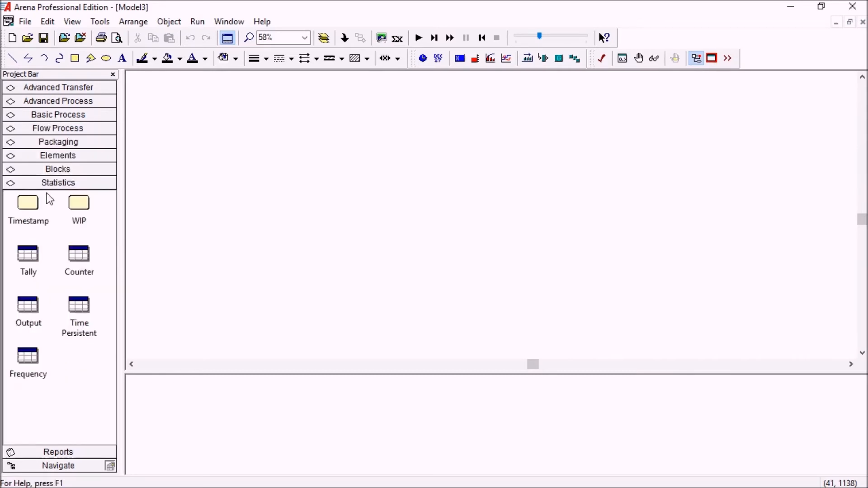
{"action": "mouse_move", "coordinate": [100, 363]}
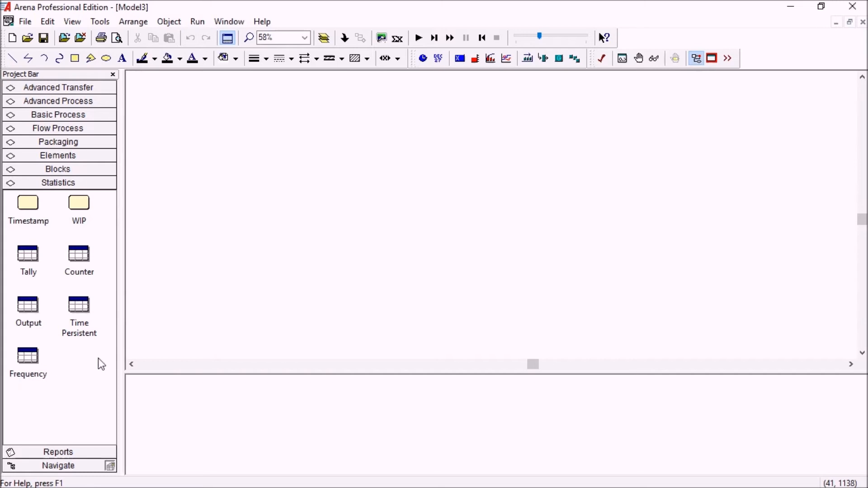
{"action": "mouse_move", "coordinate": [79, 105]}
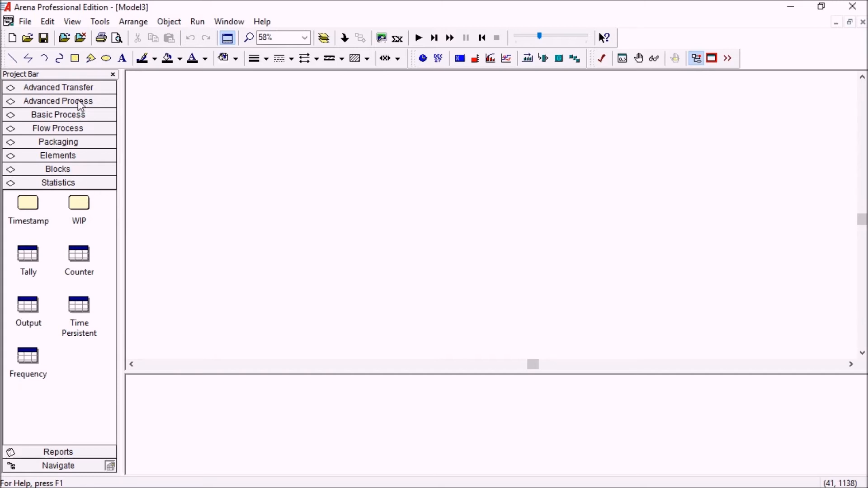
{"action": "left_click", "coordinate": [58, 100]}
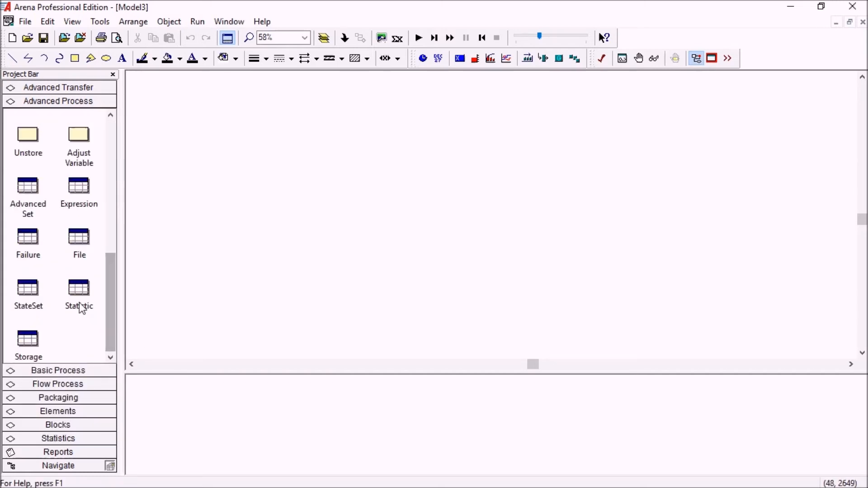
{"action": "left_click", "coordinate": [78, 287]}
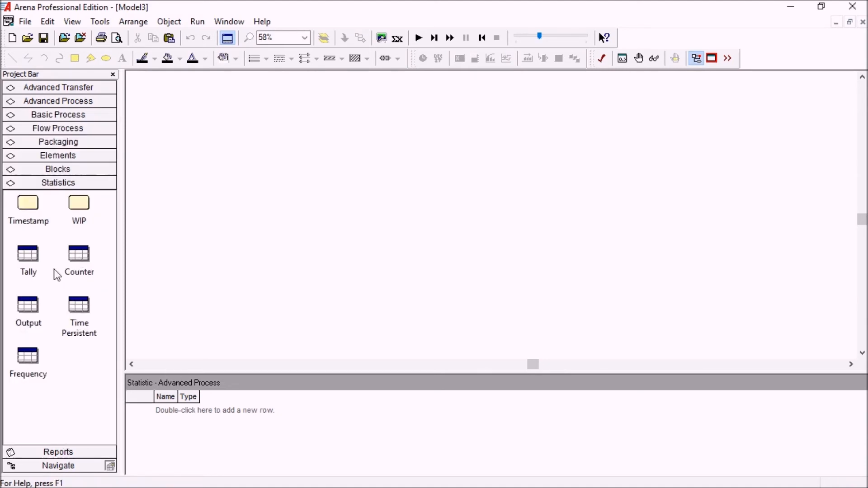
{"action": "mouse_move", "coordinate": [42, 317]}
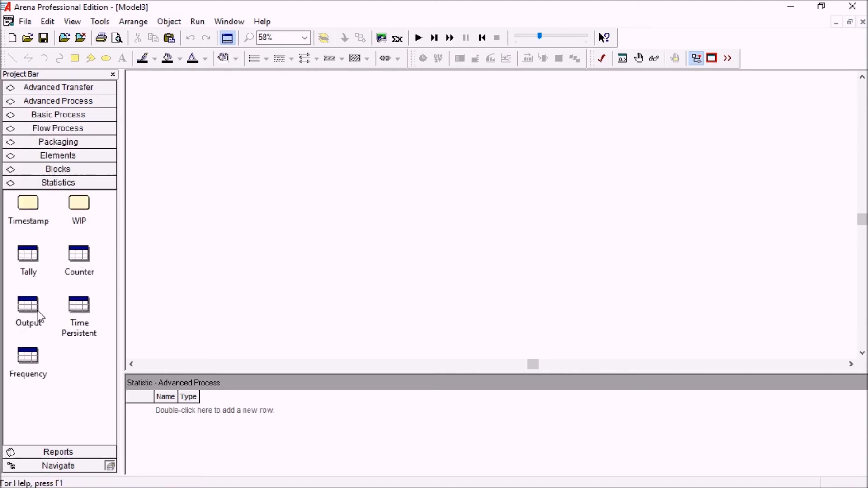
- View the new Time Persistent and Frequency spreadsheets in the Statistics panel
{"action": "left_click", "coordinate": [28, 255]}
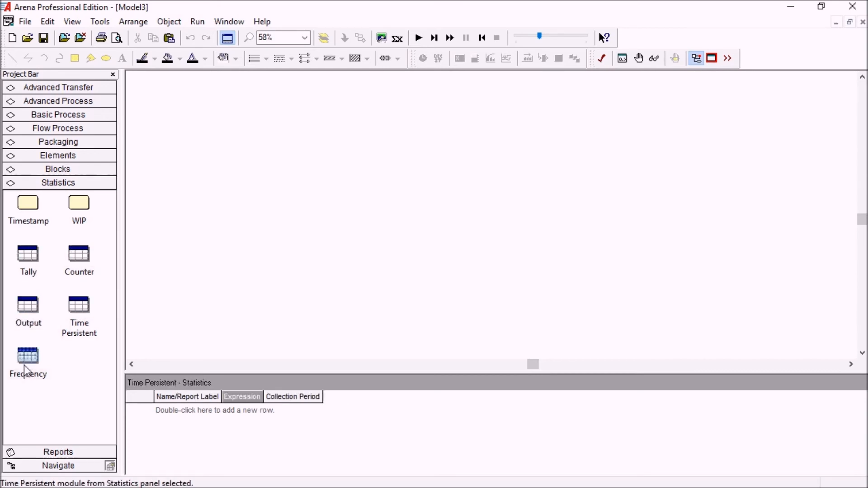
{"action": "left_click", "coordinate": [28, 357]}
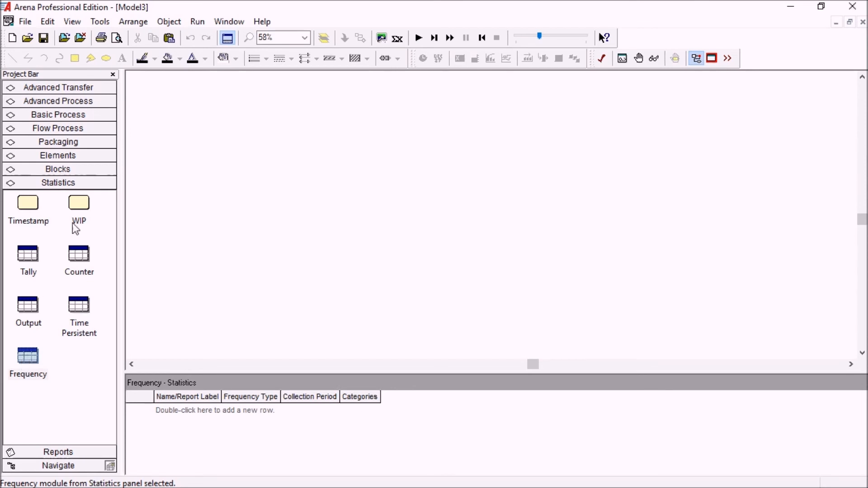
{"action": "mouse_move", "coordinate": [67, 184]}
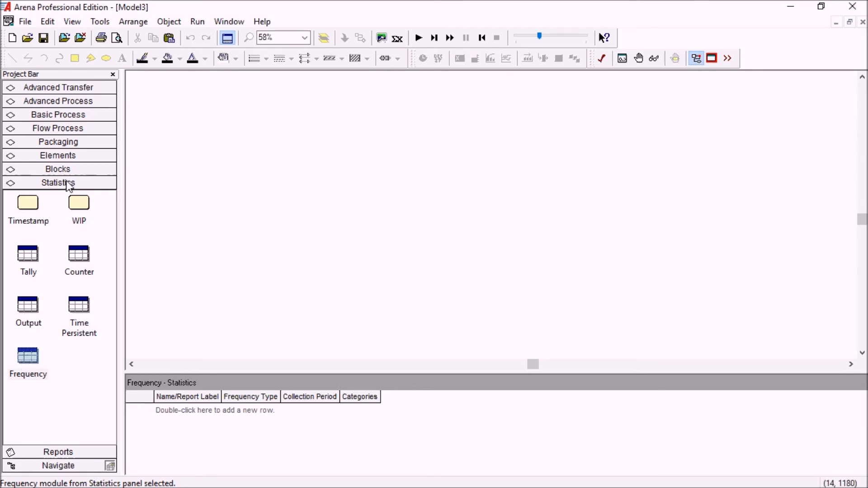